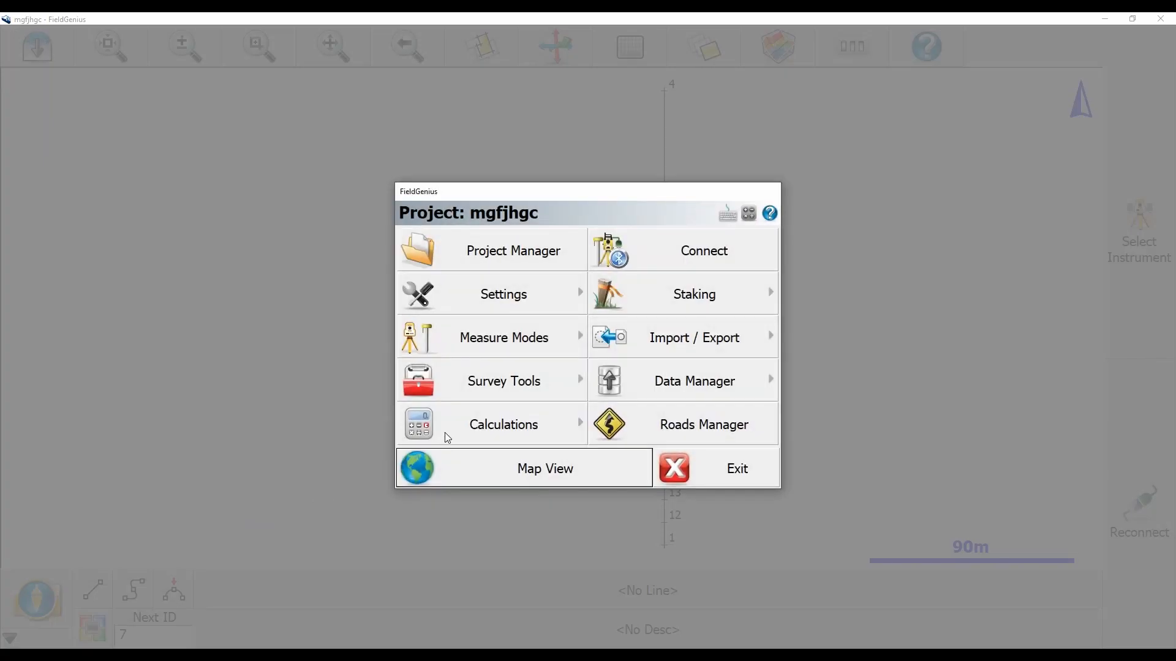
- Open Calculations > Intersection using the Direction - Distance method
click(504, 425)
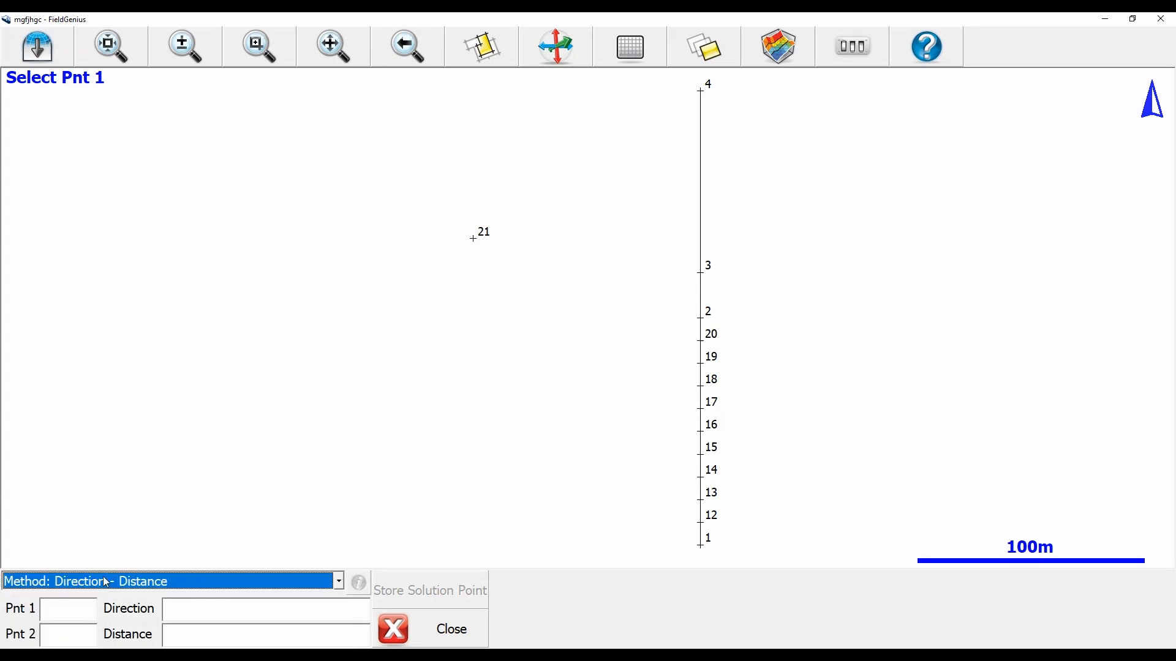
- Intersect a 0°00'00" direction from point 21 with a 30 m distance from point 21
click(67, 608)
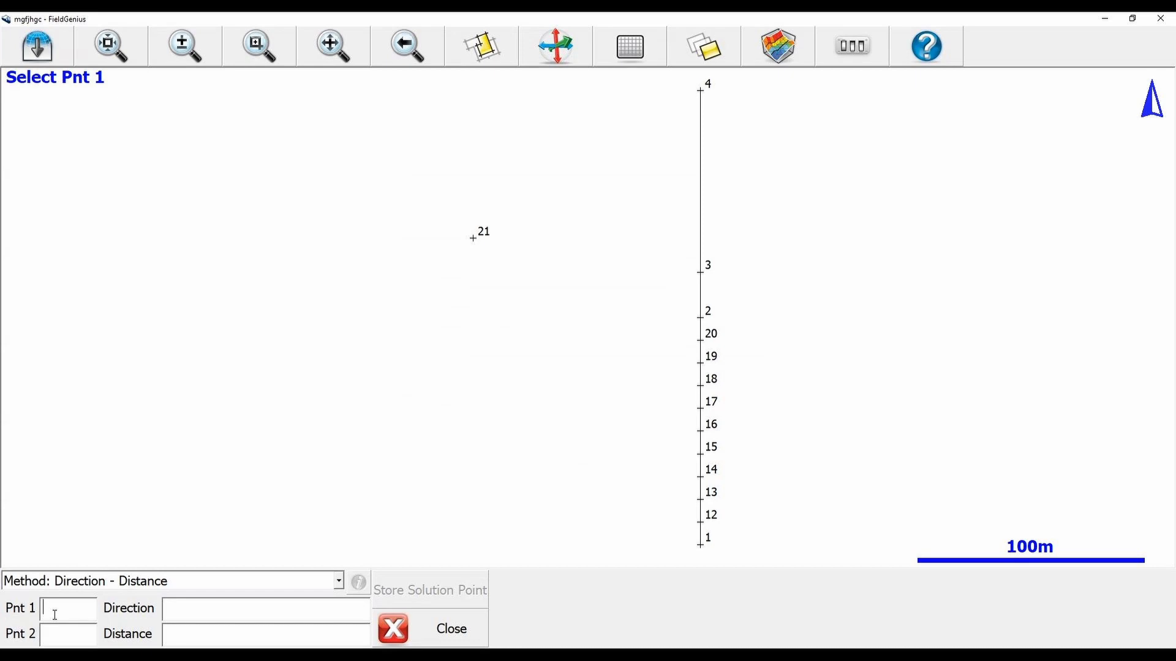
text(21)
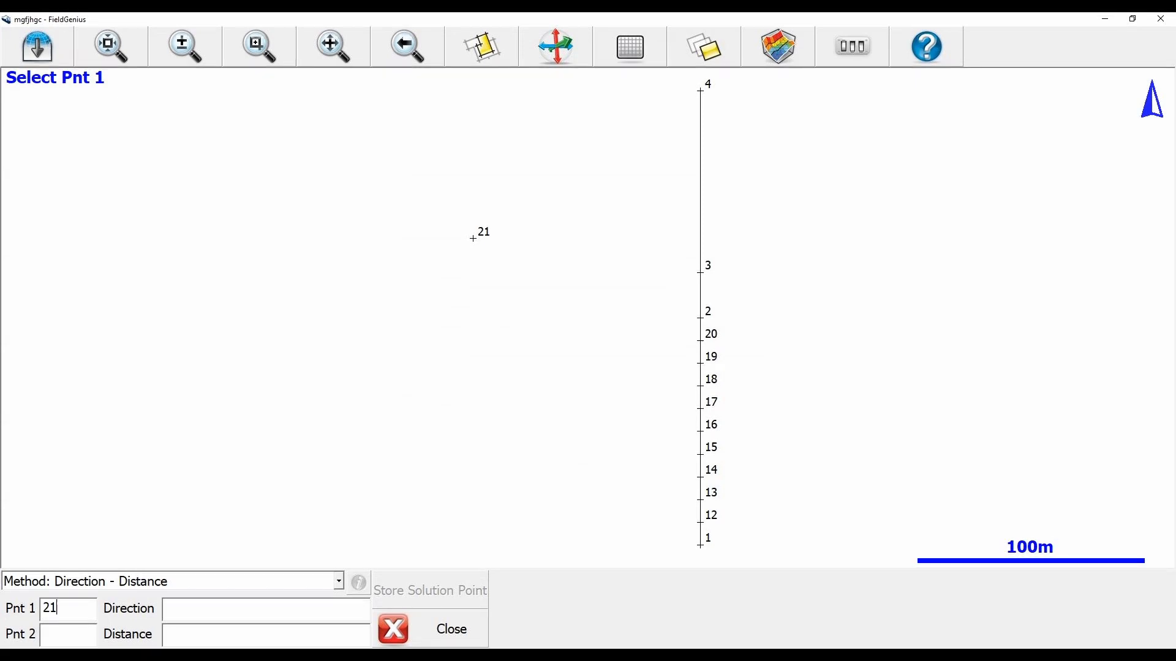
click(471, 238)
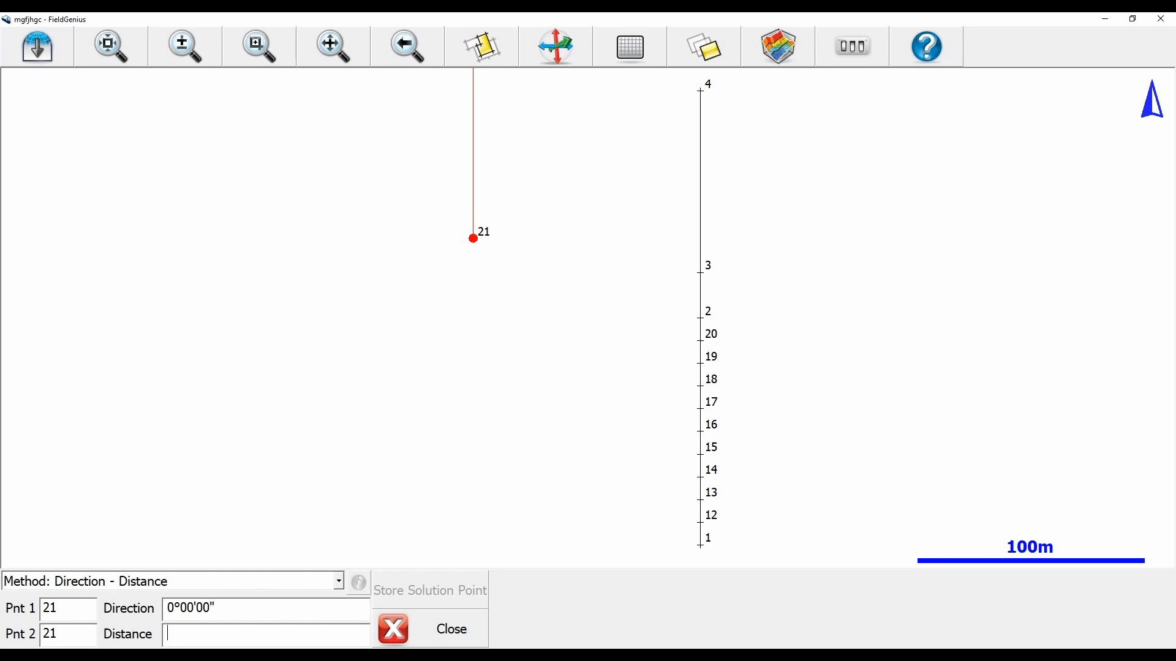
text(30.000m)
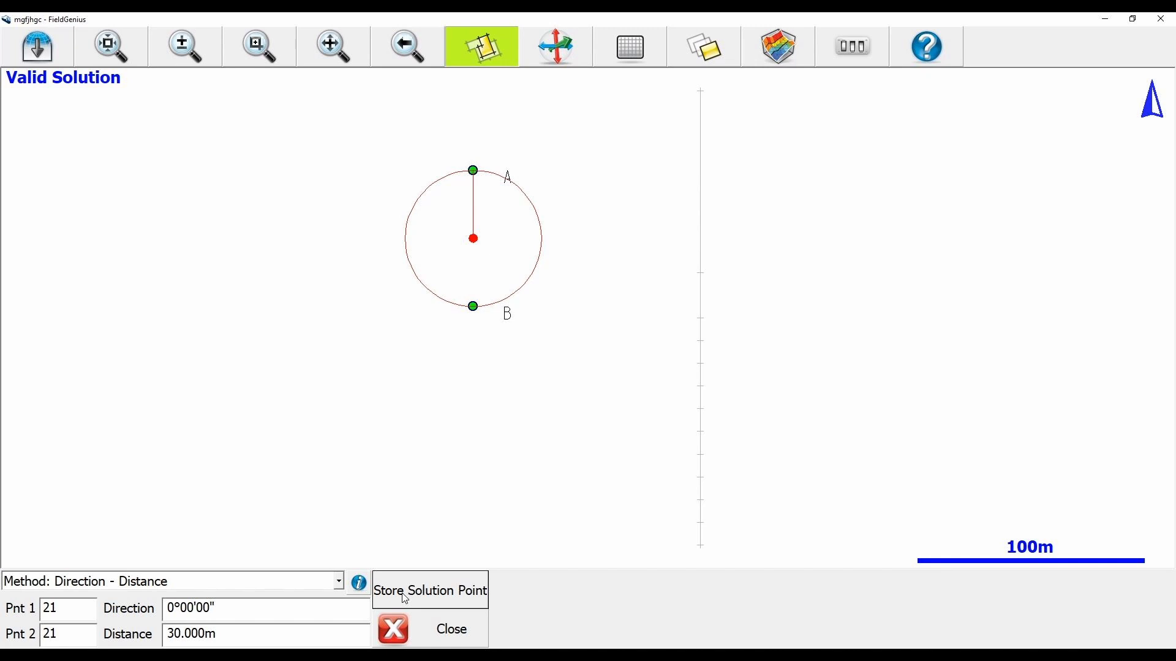
- Store the north and south solutions as points 7 and 8
click(430, 590)
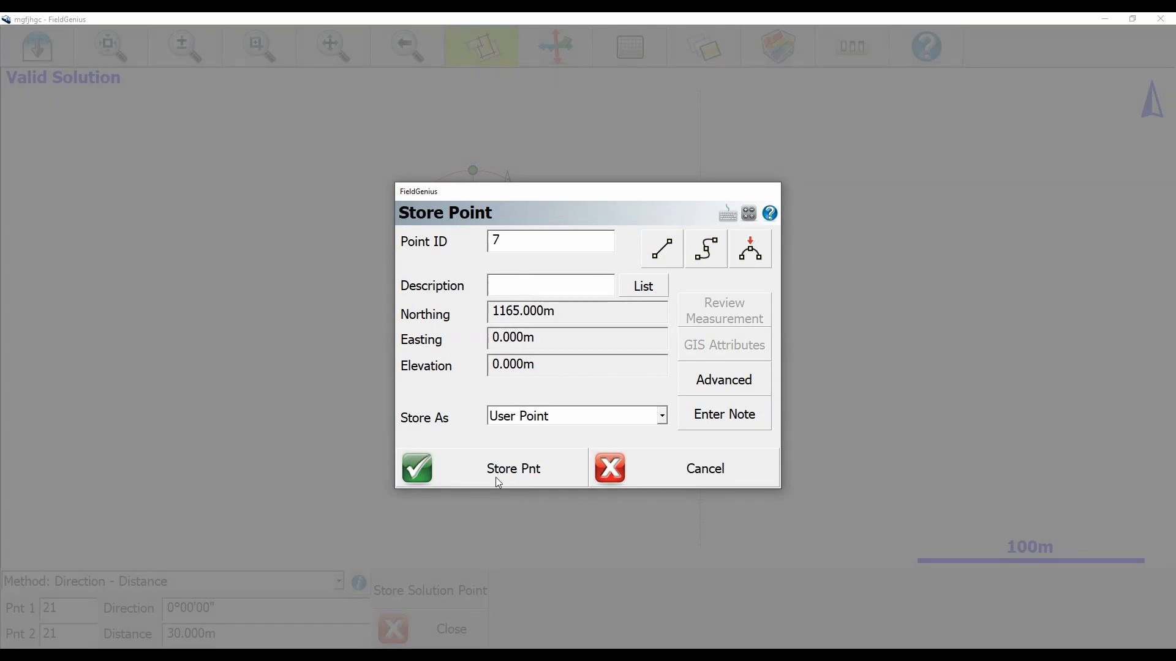
click(417, 468)
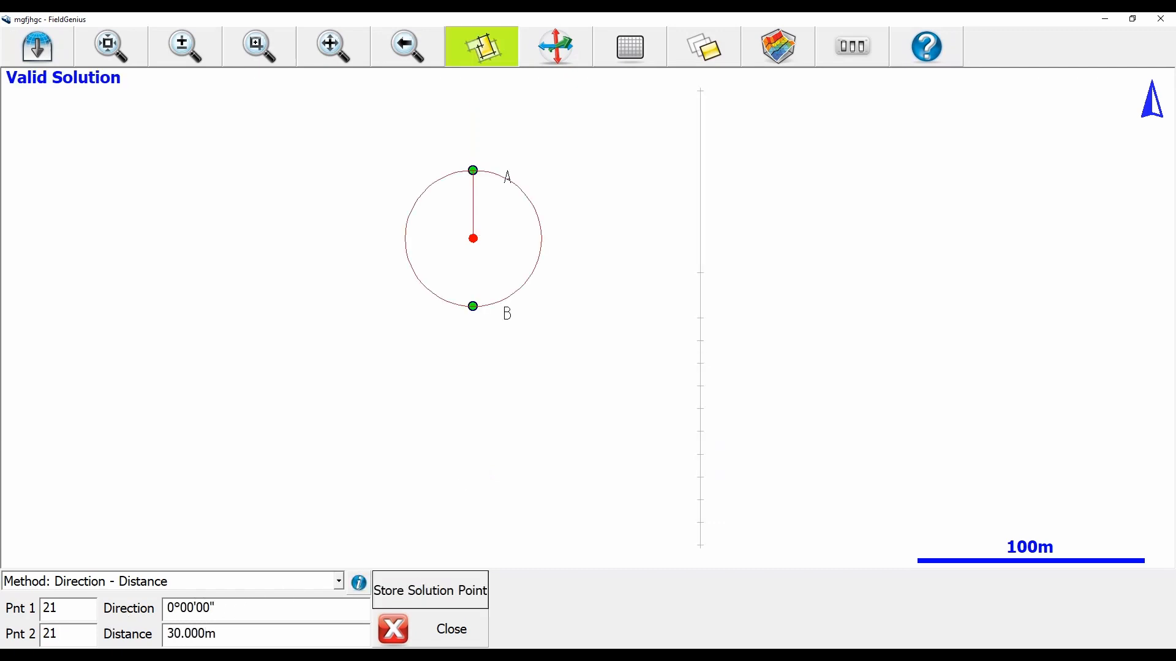
click(430, 591)
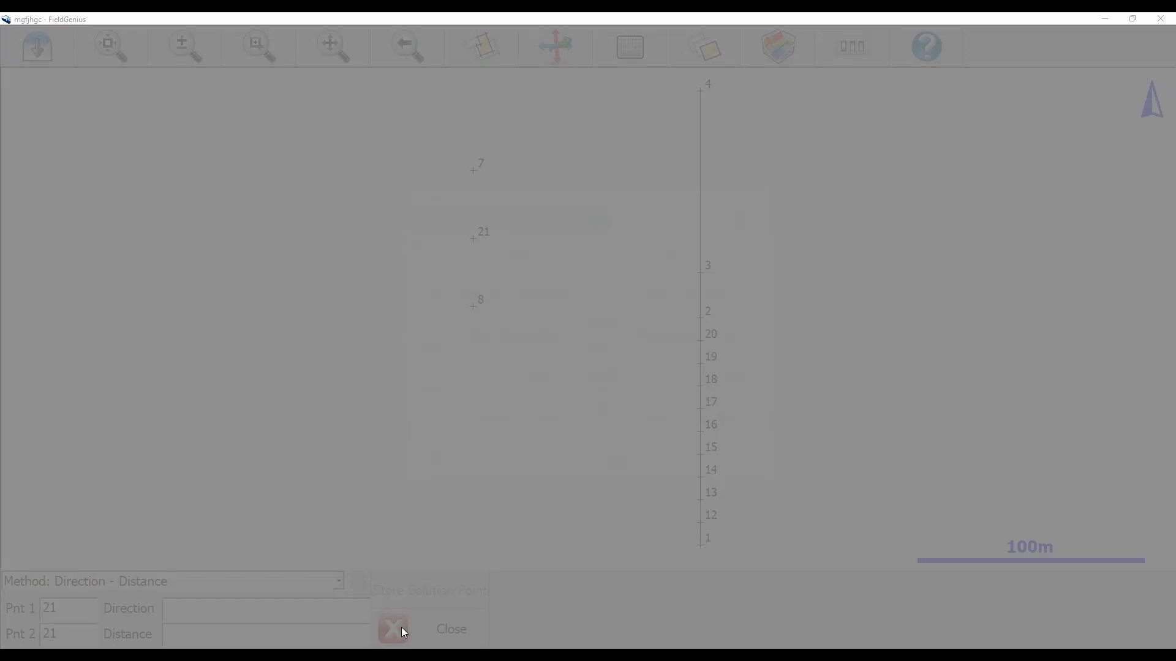
click(393, 629)
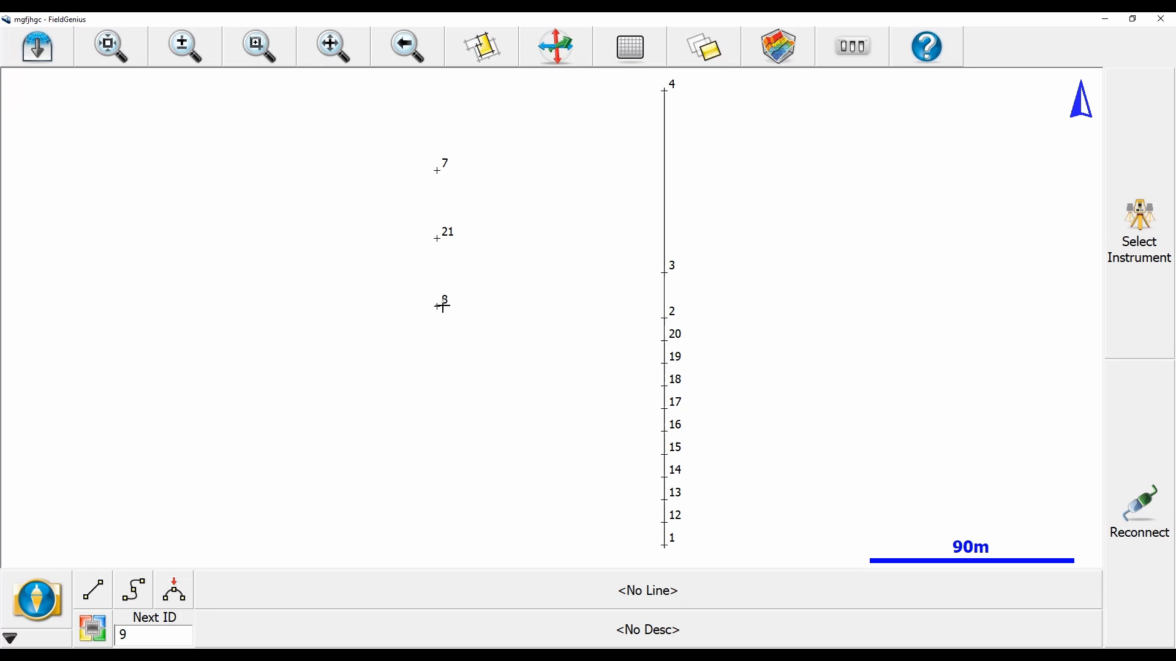
- Start a new line at point 8 on the map
click(441, 305)
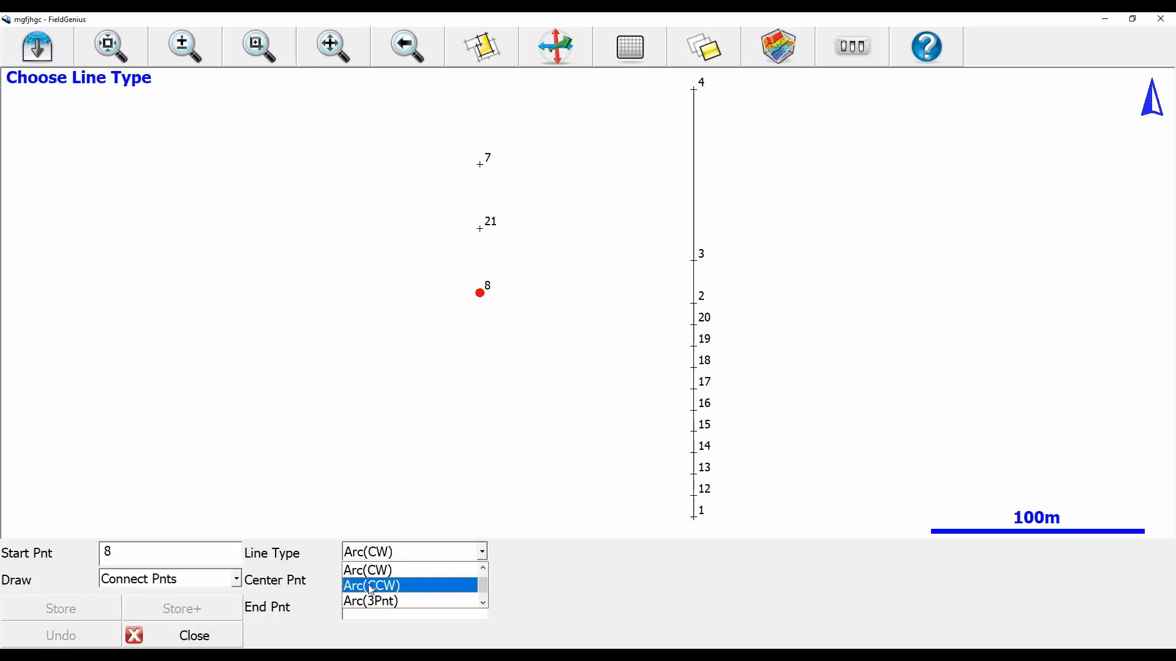
- Store clockwise arcs centred on point 21 ending at points 7 and 8
click(368, 570)
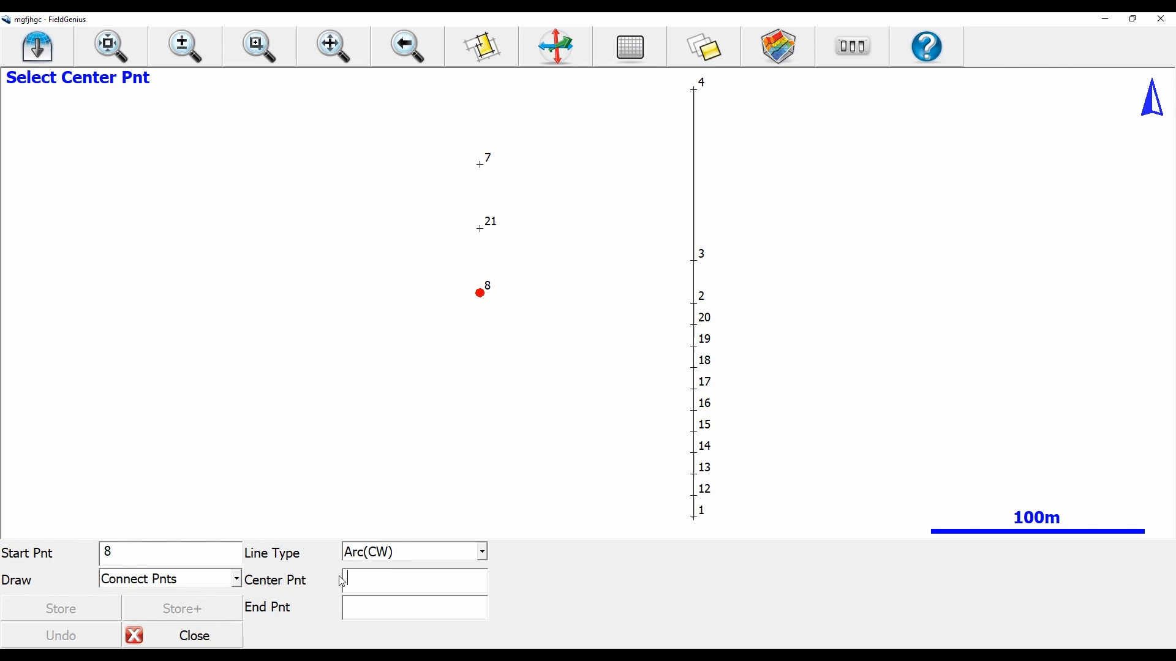
text(21)
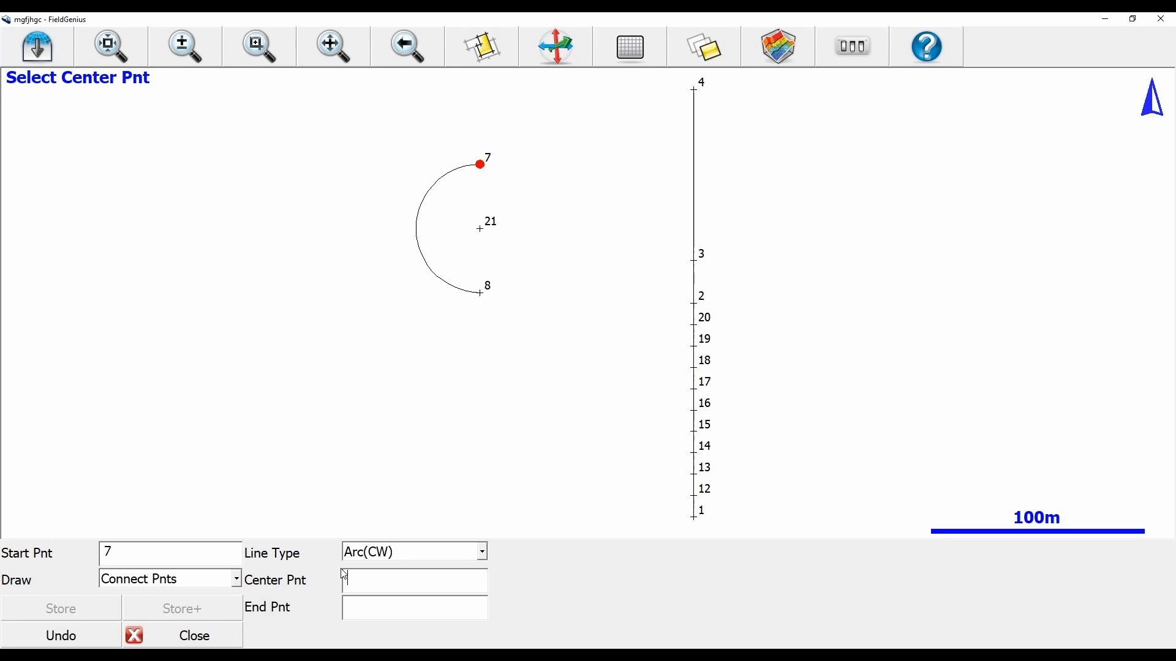
click(480, 228)
text(8)
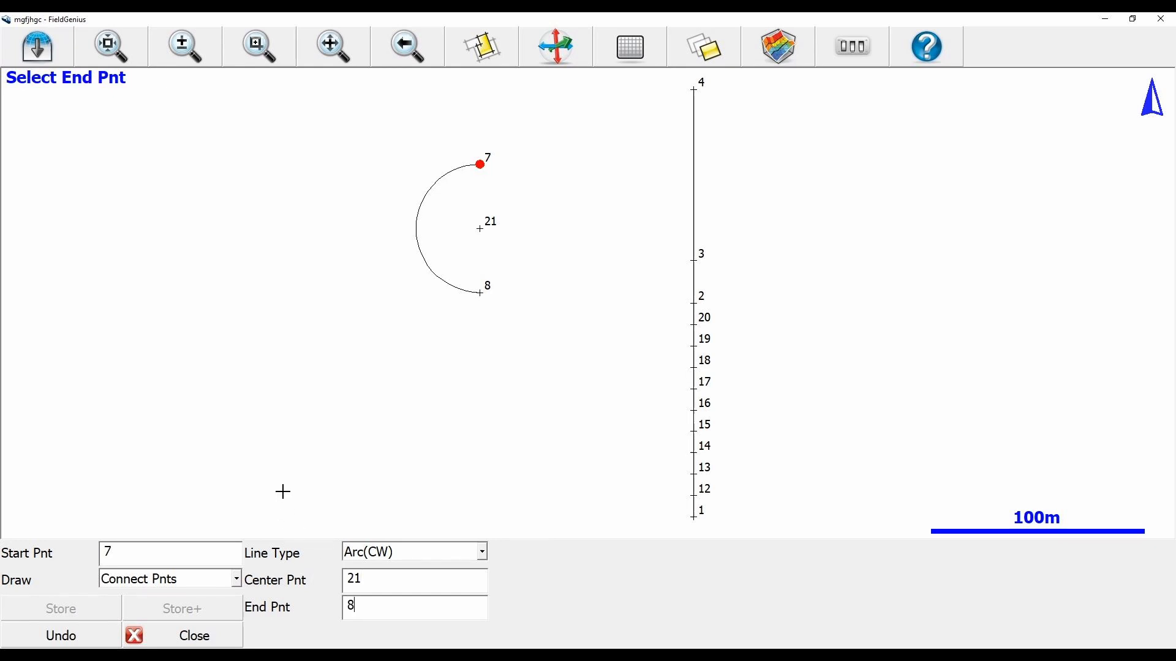
click(182, 608)
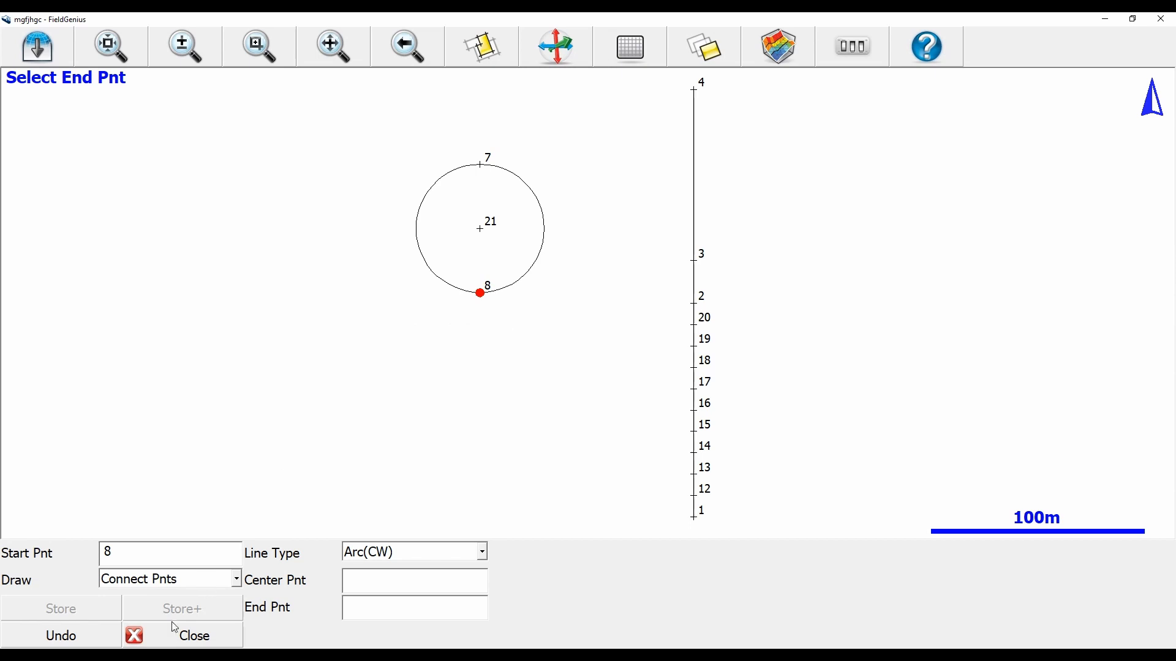